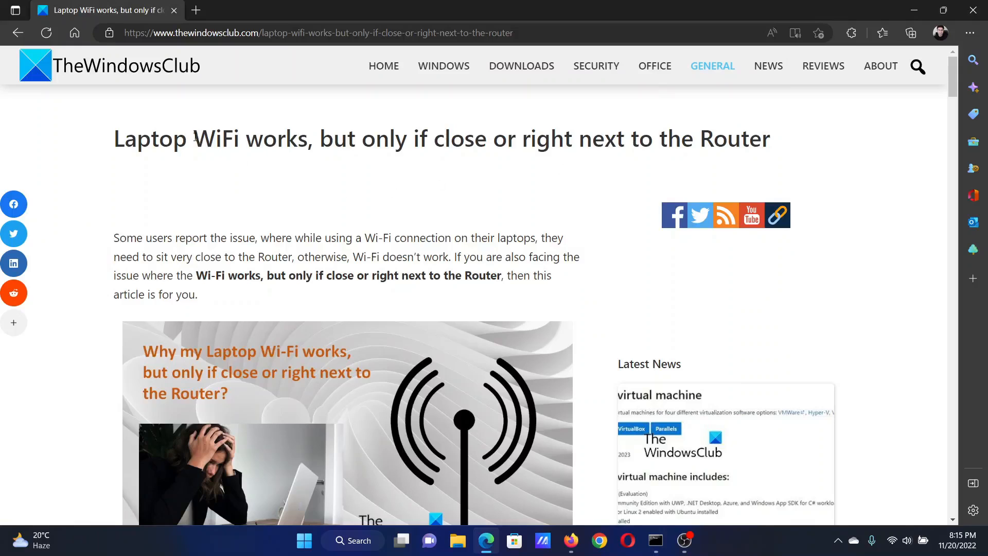
- Highlight part of the article title and scroll to the numbered list of five fixes
left_click_drag(192, 139, 451, 139)
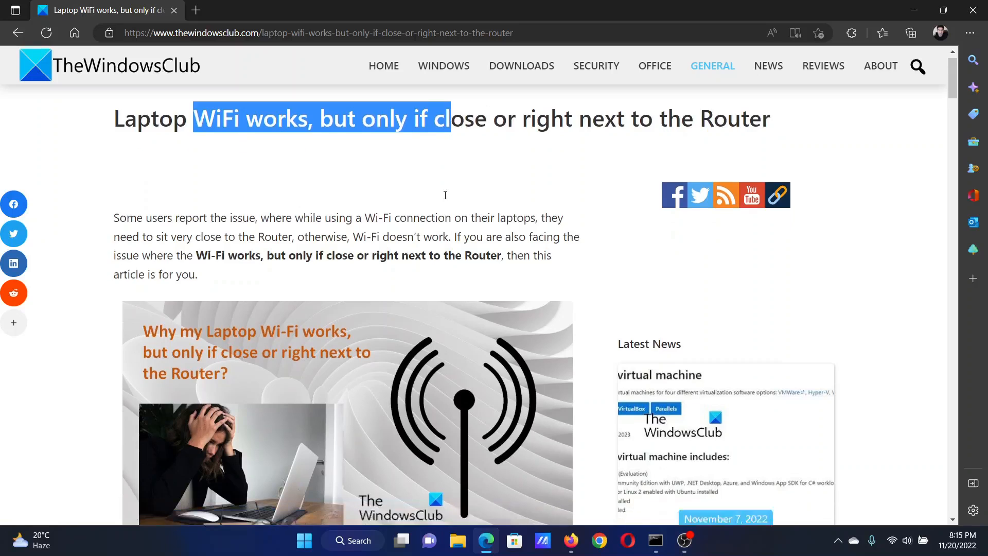
scroll("down", 3)
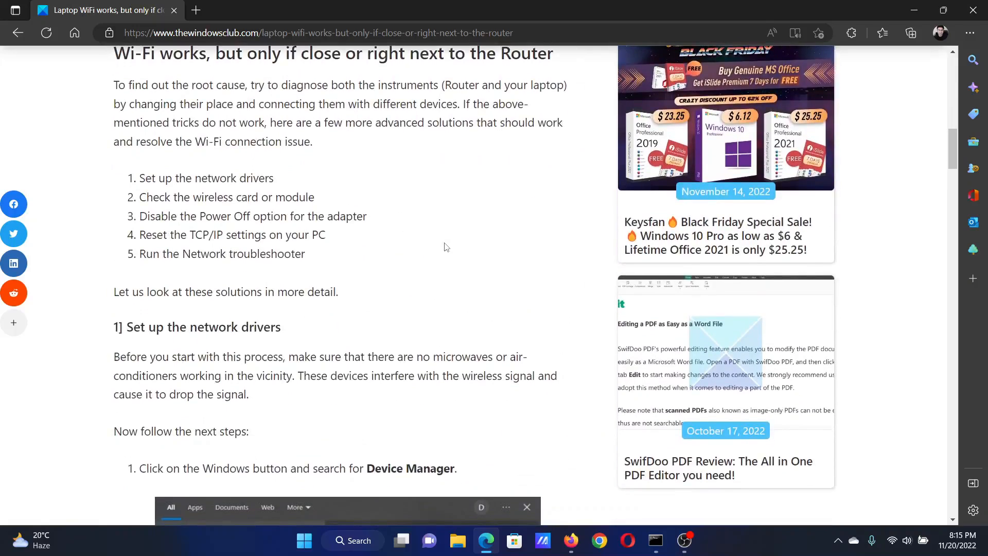
mouse_move(432, 244)
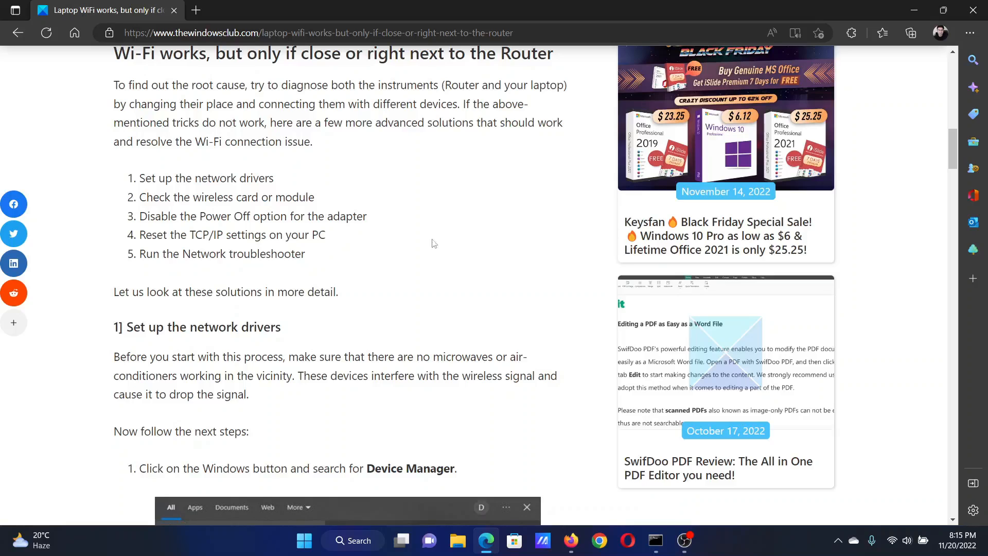
mouse_move(465, 256)
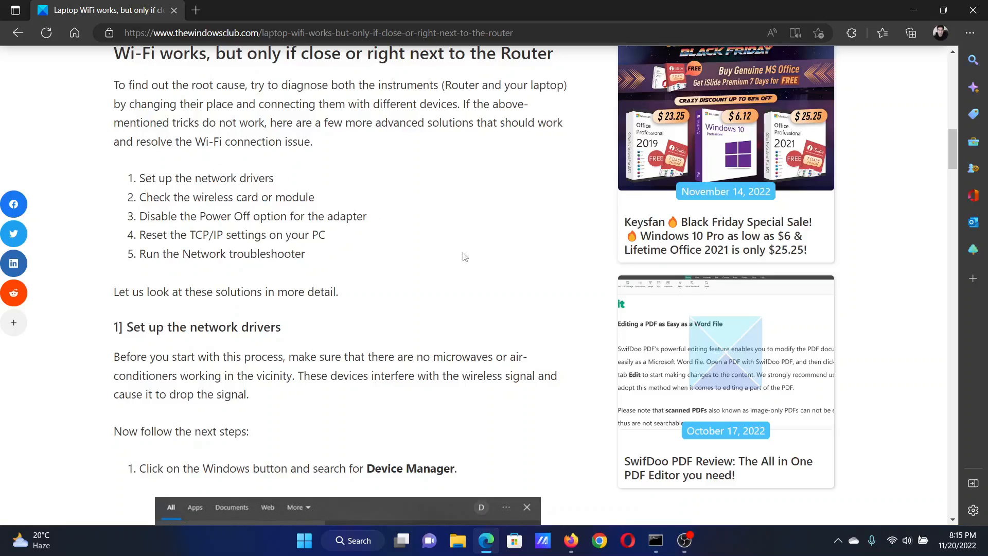
right_click(303, 541)
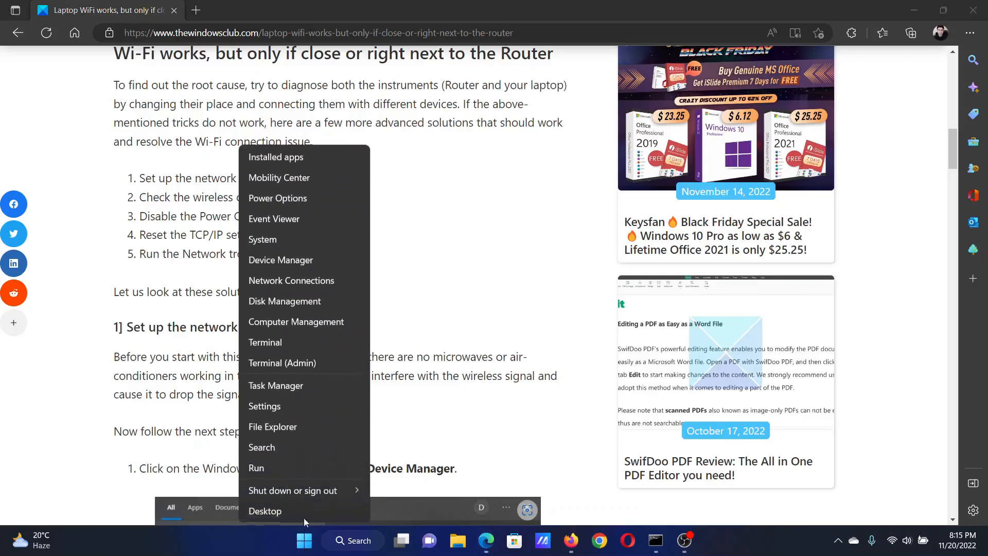
left_click(264, 406)
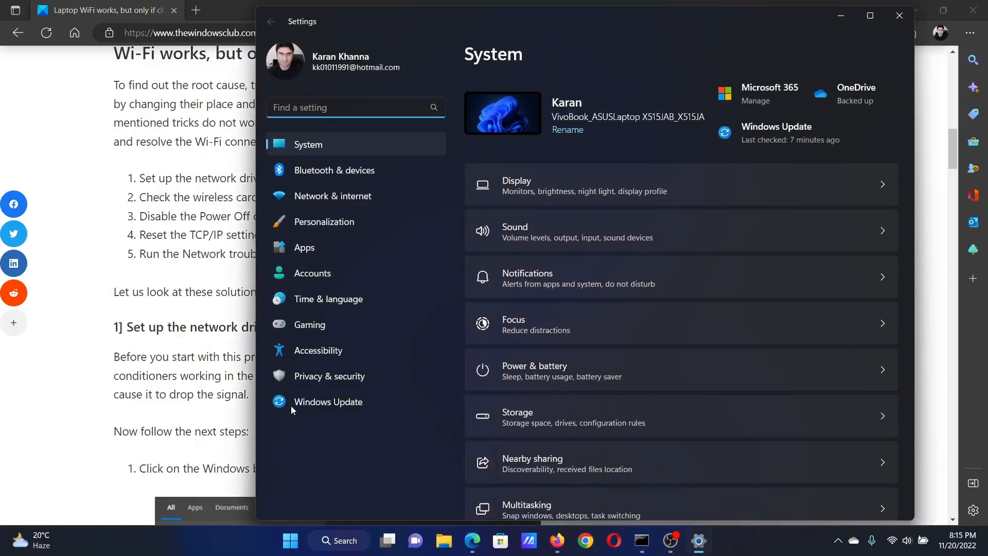
mouse_move(328, 401)
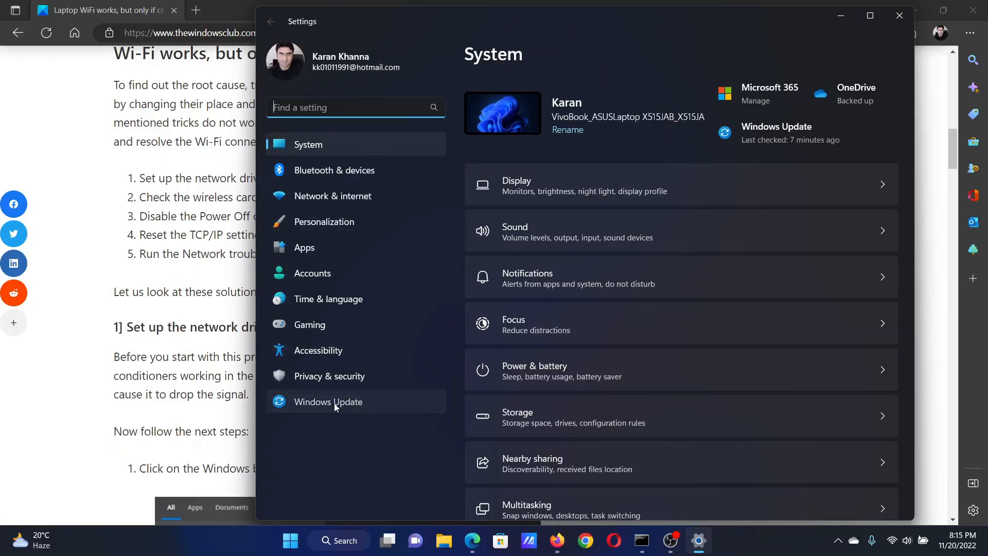
left_click(327, 402)
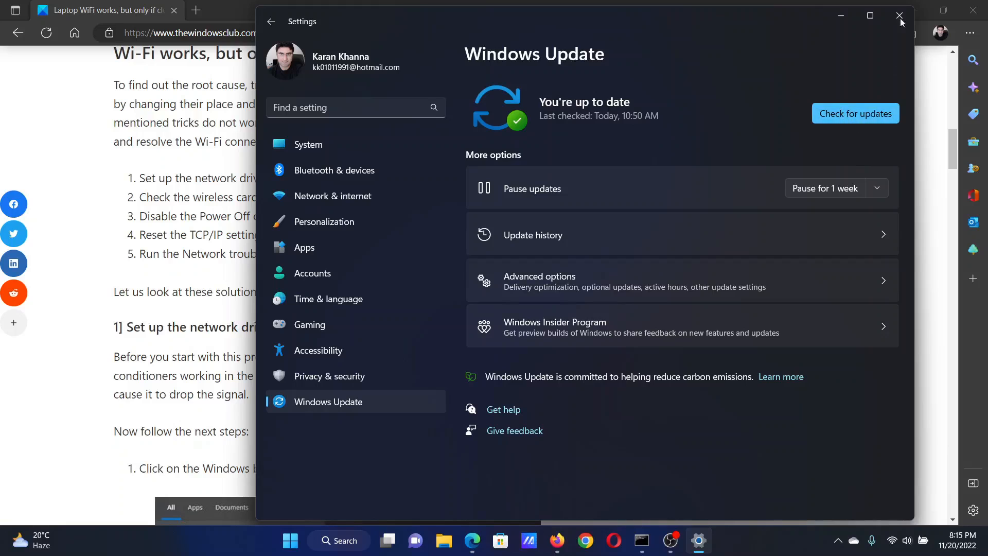
left_click(900, 16)
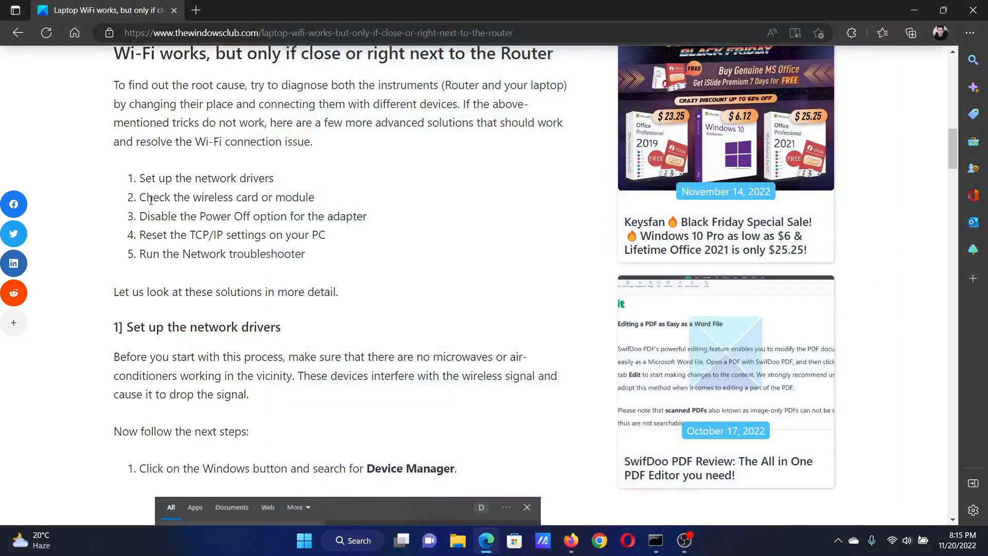
- Select the devmgmt.msc command text shown in the article
left_click_drag(145, 215, 303, 215)
type("devmgmt.msc")
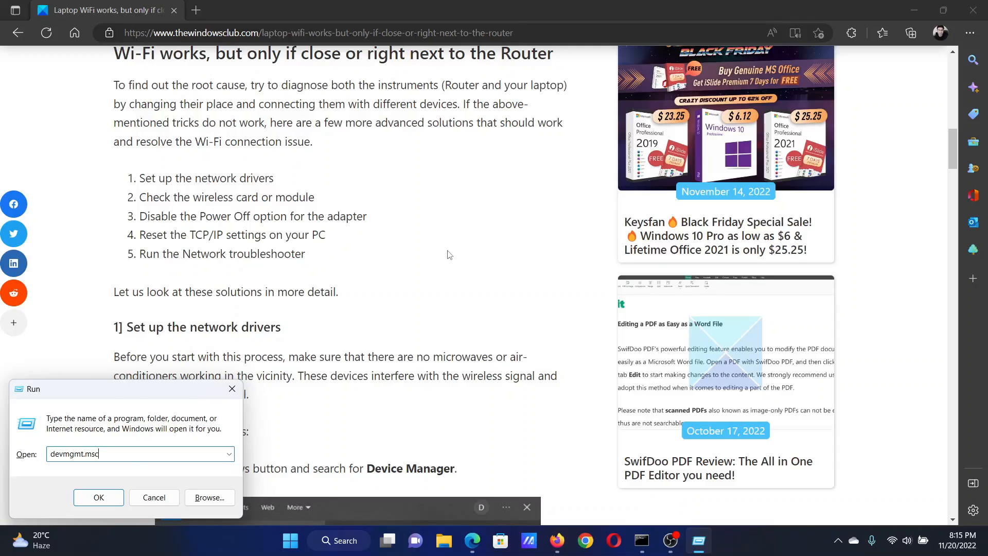
- Launch Device Manager and view the Intel Wireless-AC 9461 adapter's Power Management settings
left_click(98, 497)
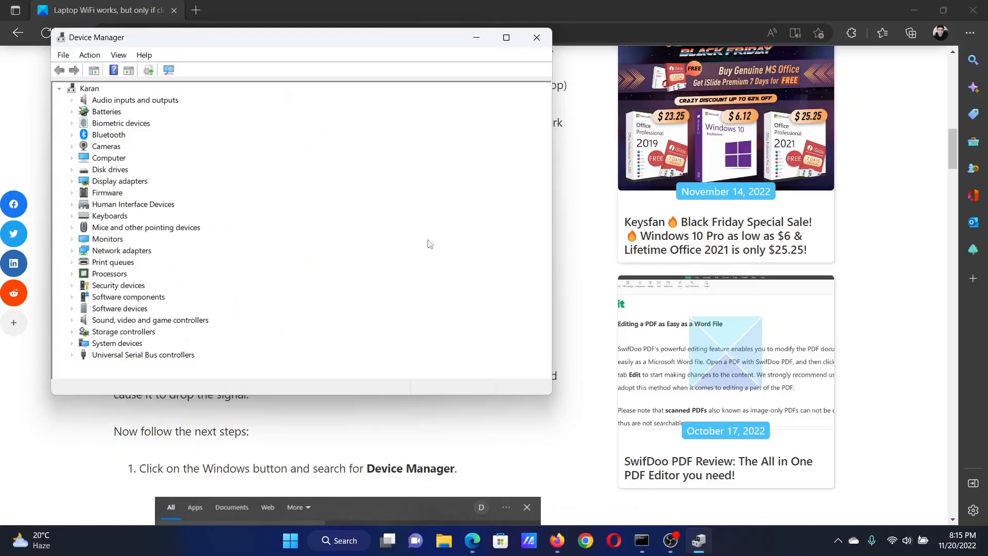
mouse_move(72, 253)
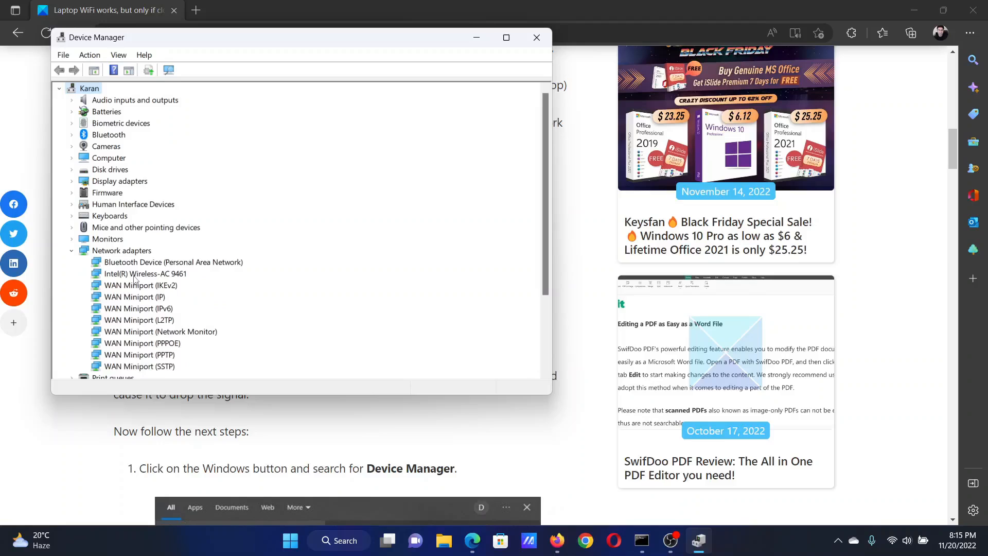
right_click(144, 273)
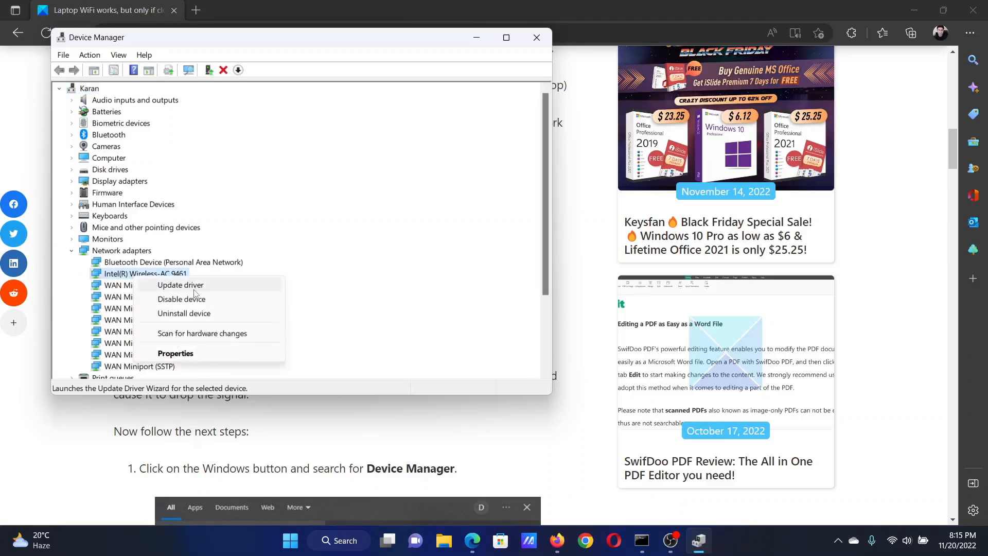
left_click(175, 353)
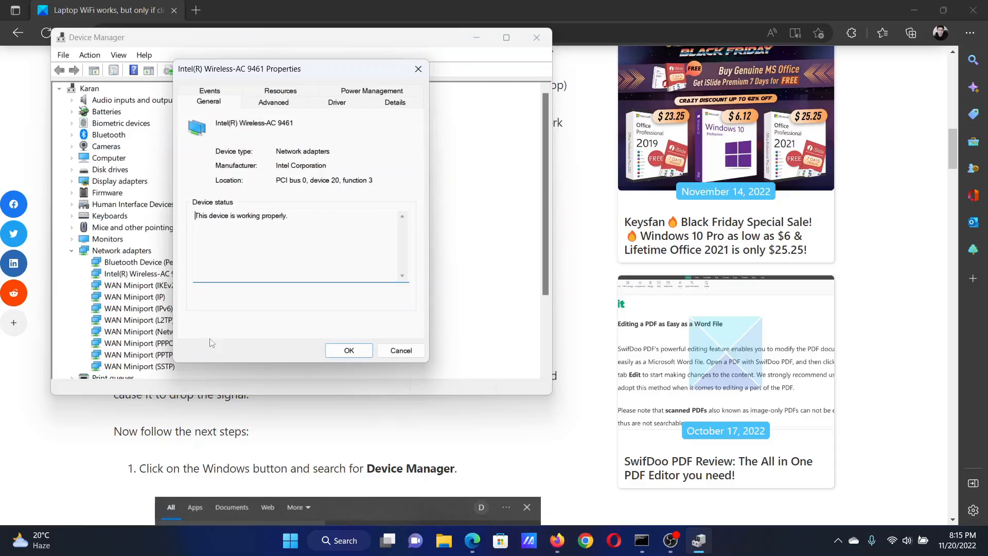
left_click(371, 101)
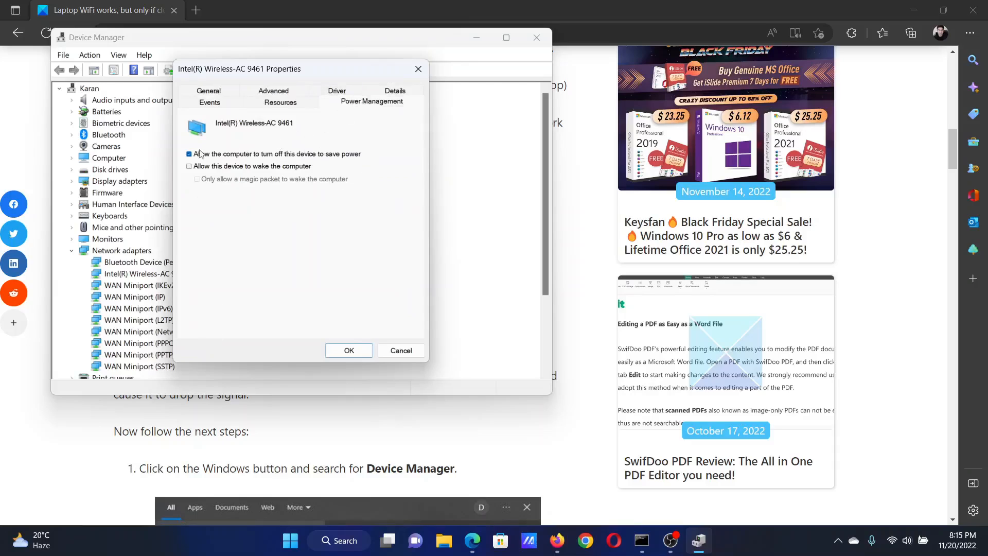
- Clear 'Allow the computer to turn off this device to save power', confirm, and close Device Manager
left_click(188, 154)
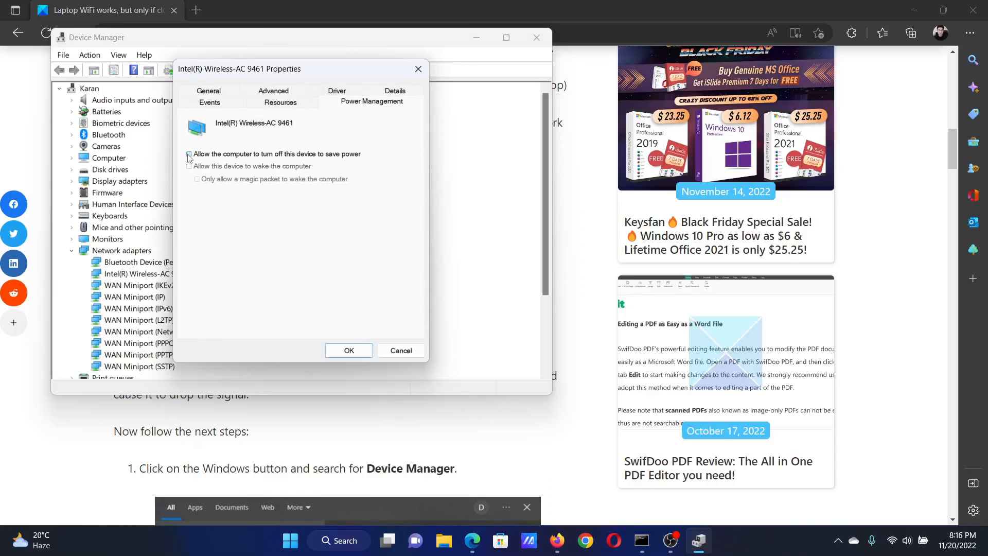
left_click(190, 153)
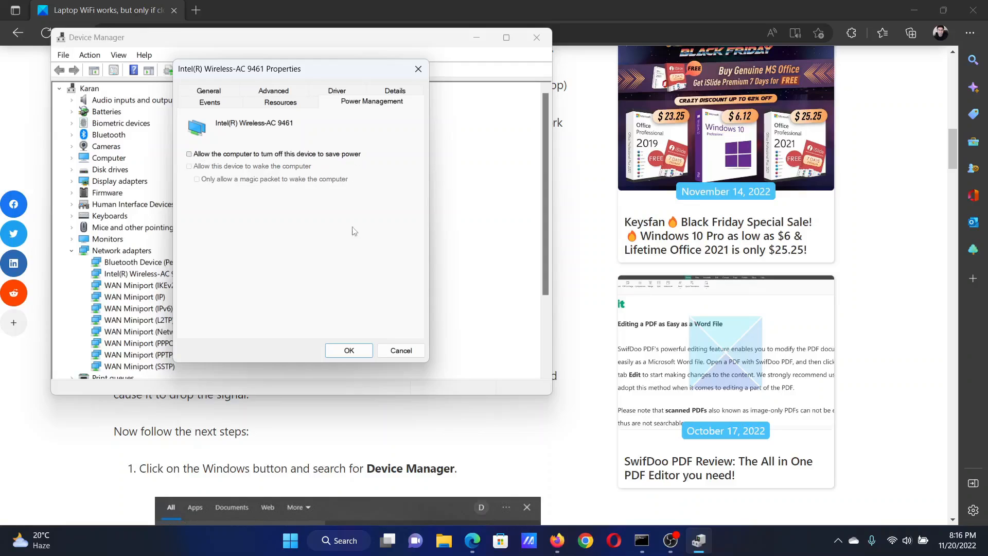
left_click(349, 350)
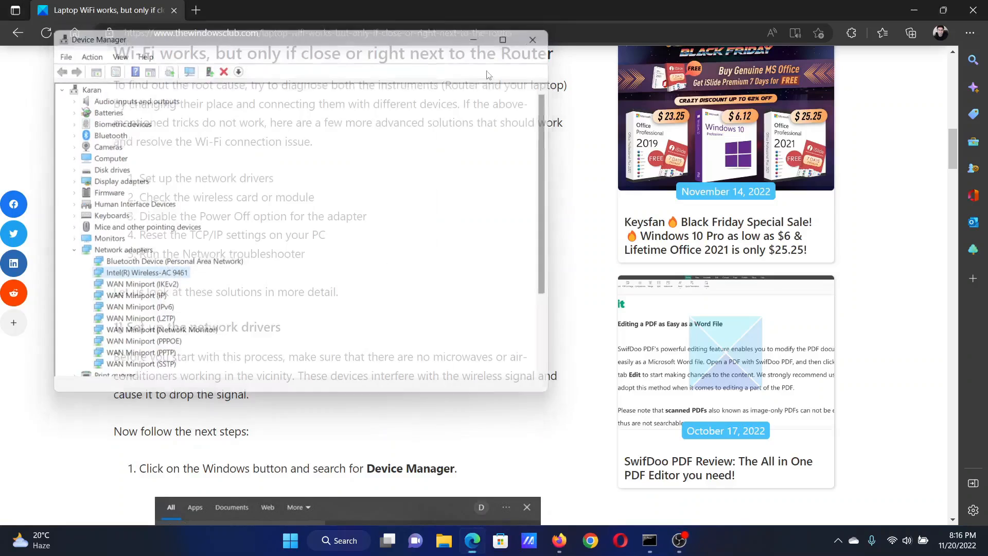
left_click(532, 39)
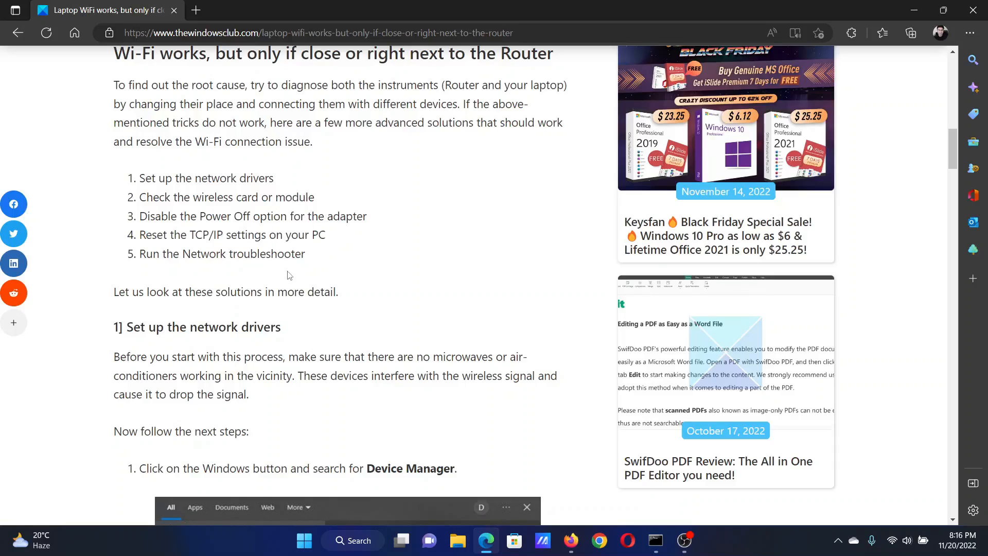
- Search 'comm' and run Command Prompt as administrator
left_click(352, 541)
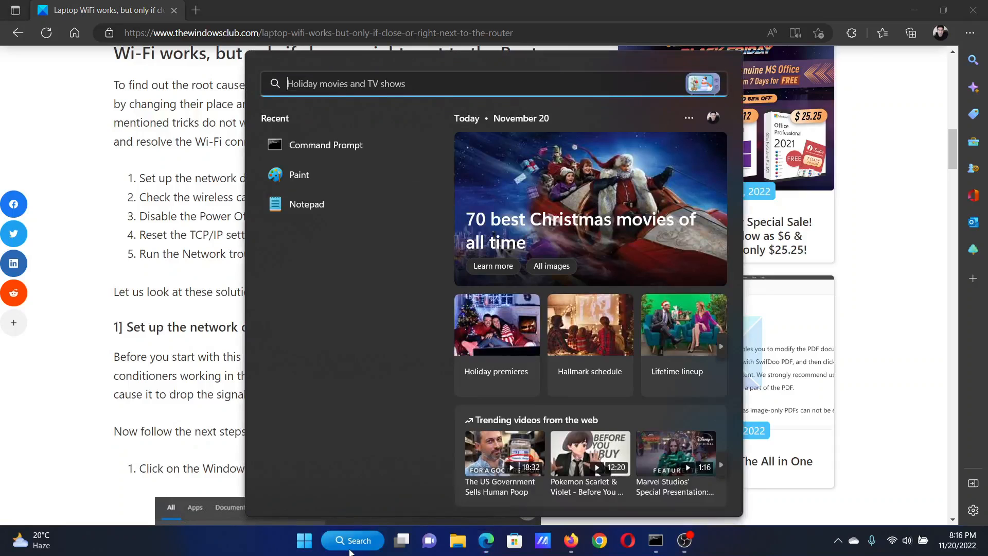
type("comm")
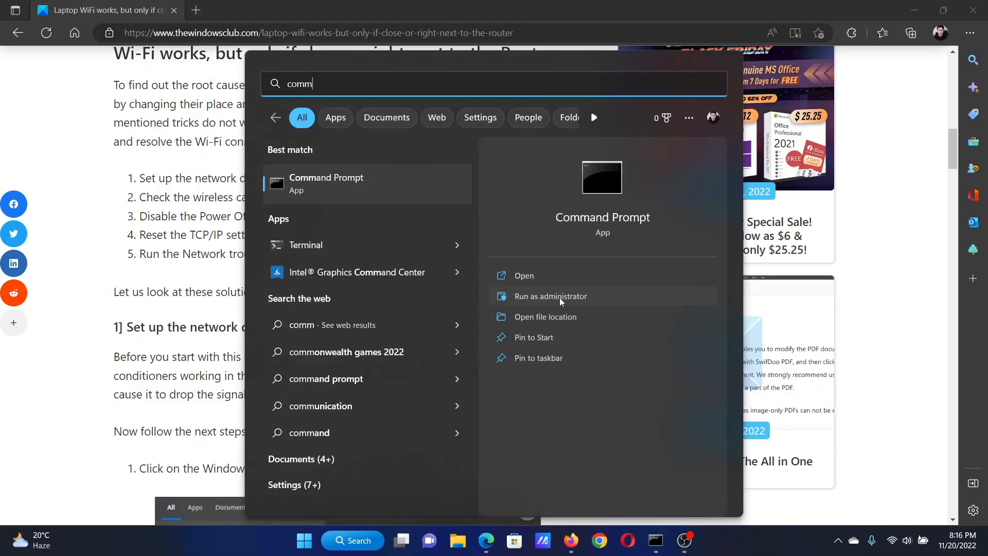
left_click(550, 296)
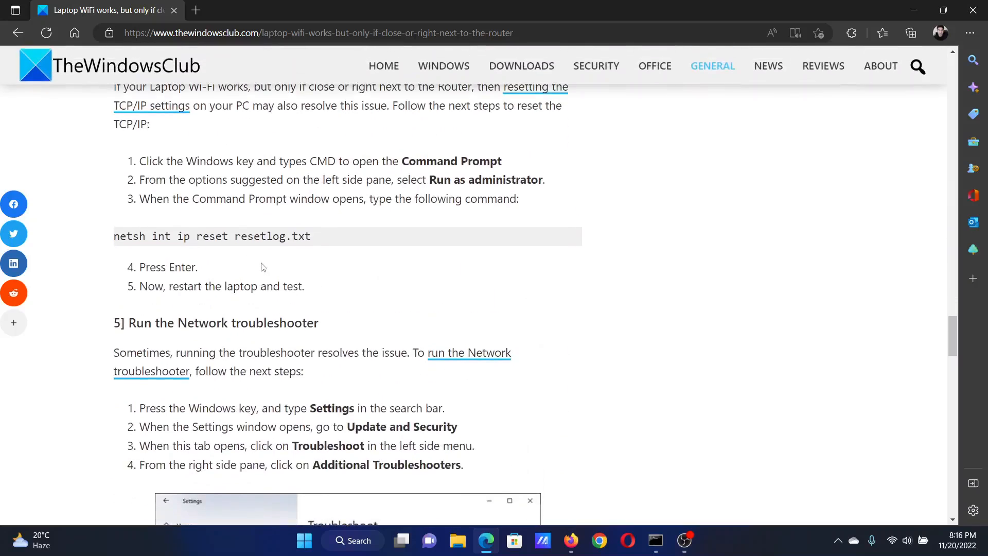
right_click(212, 236)
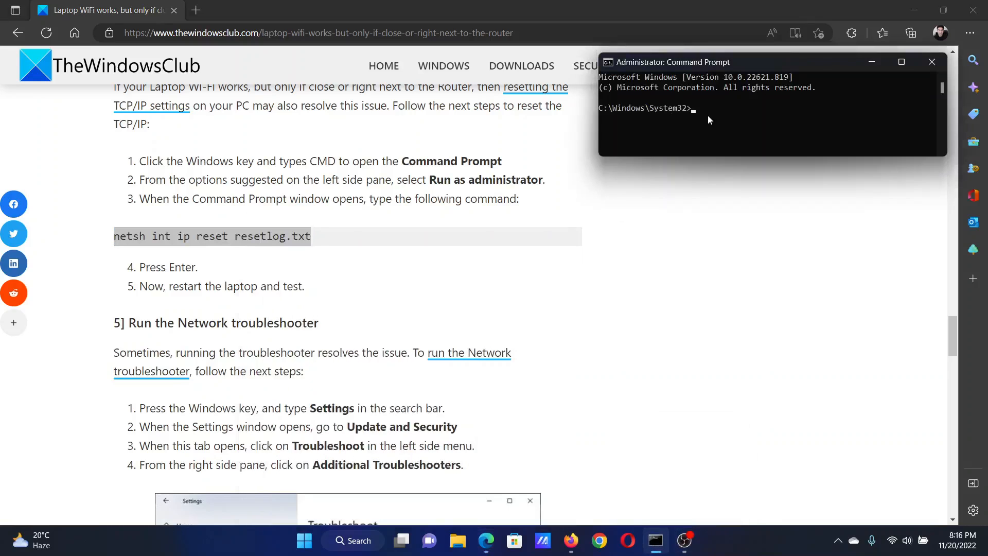
left_click(932, 62)
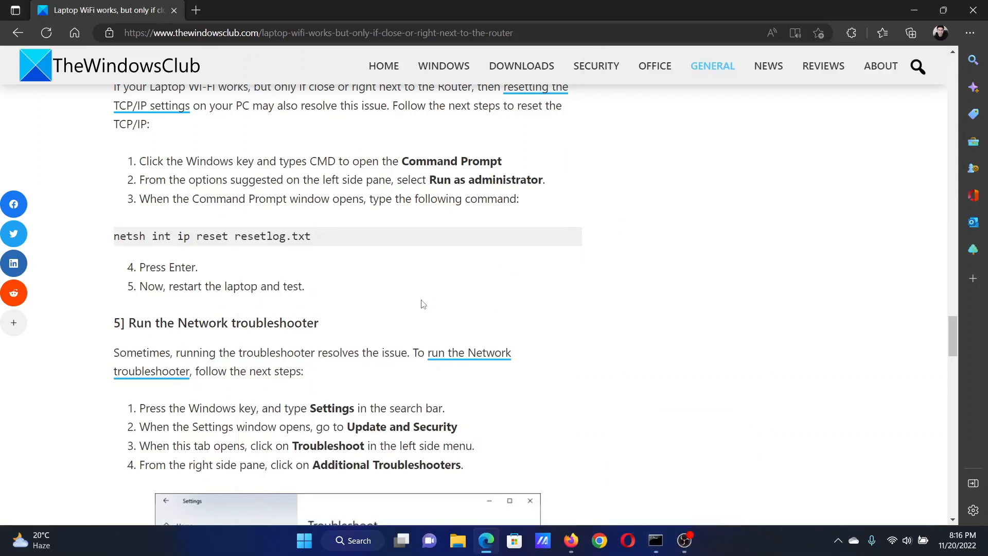
scroll("down", 3)
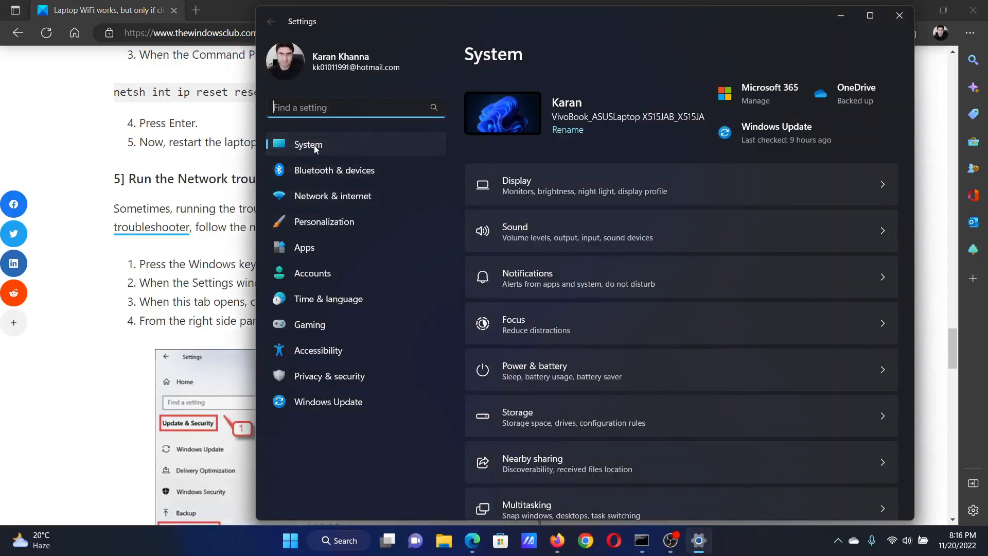
scroll("down", 3)
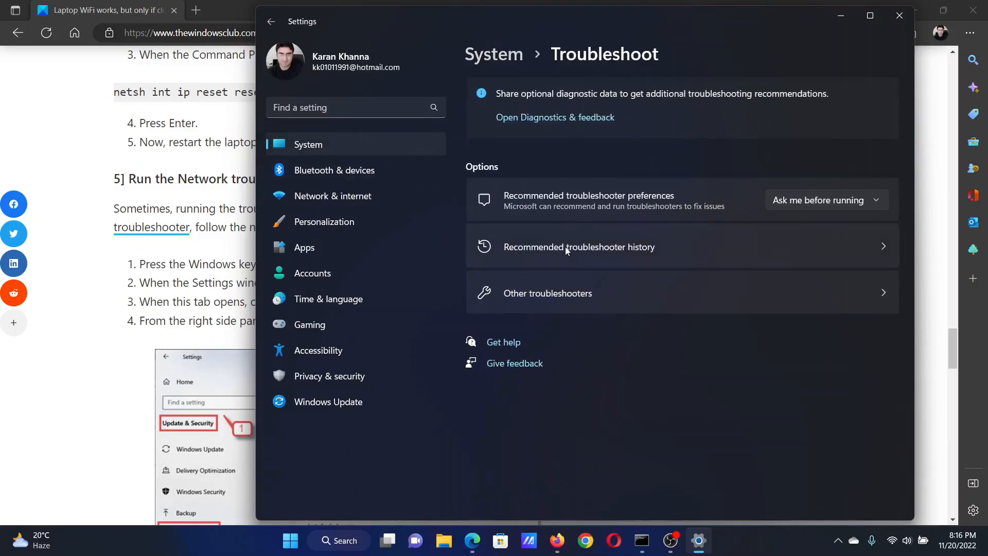
left_click(547, 294)
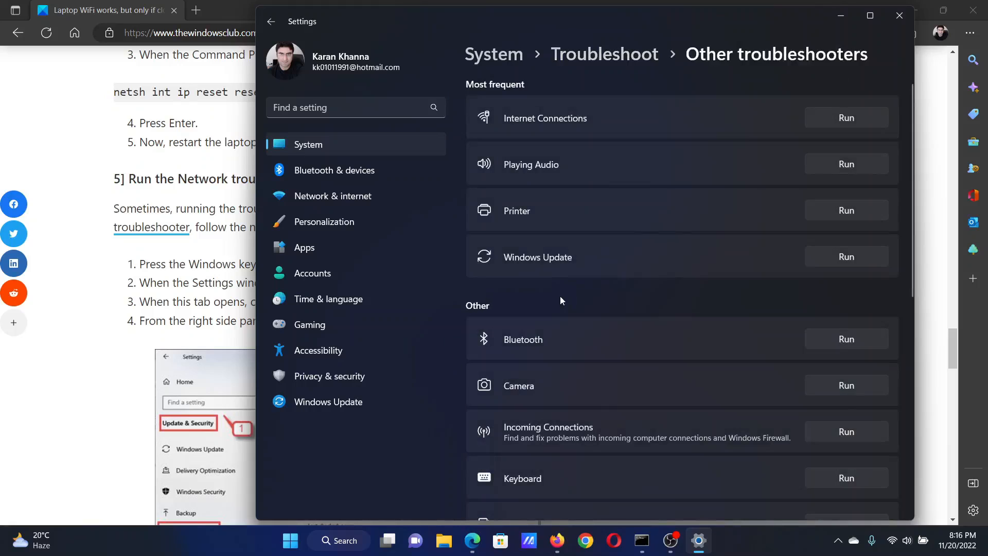
scroll("down", 3)
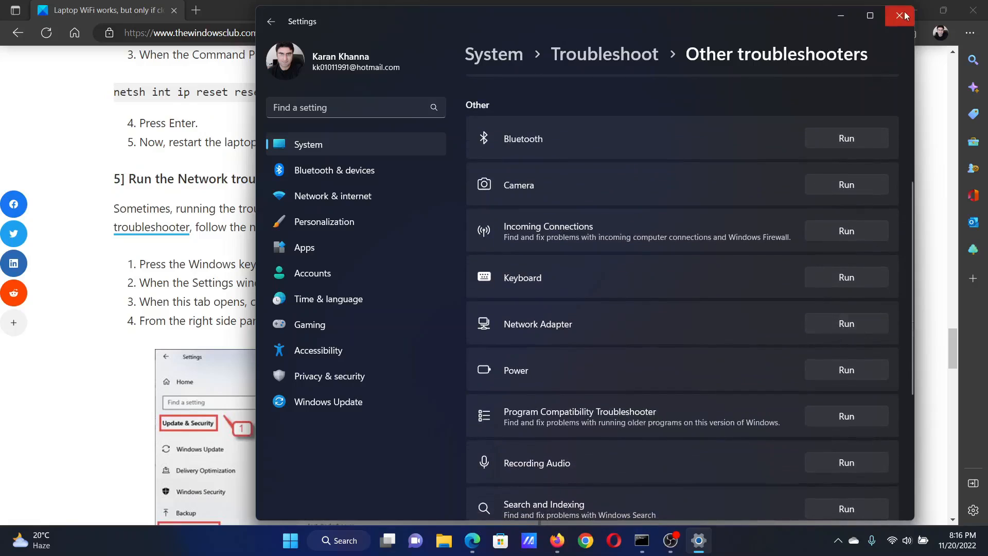
left_click(900, 16)
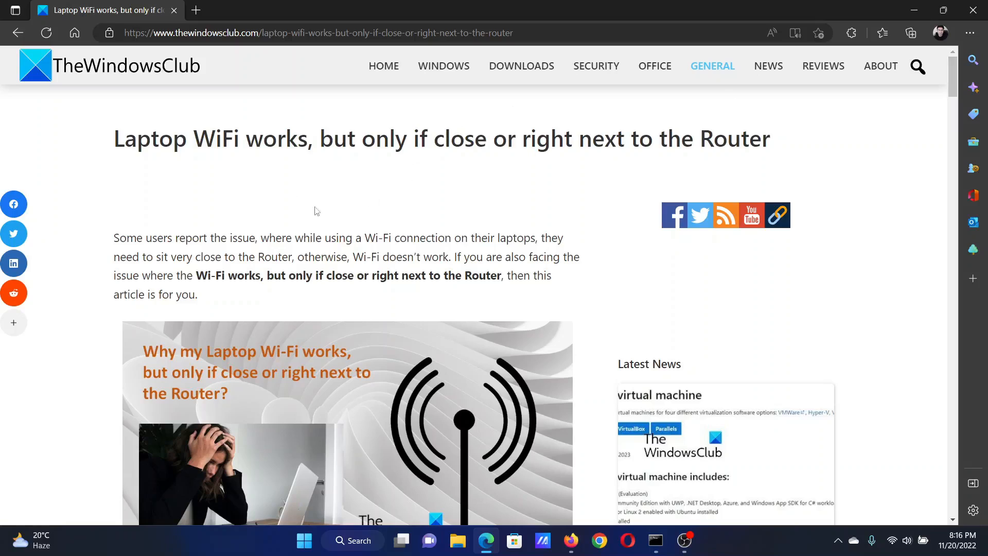
left_click_drag(123, 139, 763, 139)
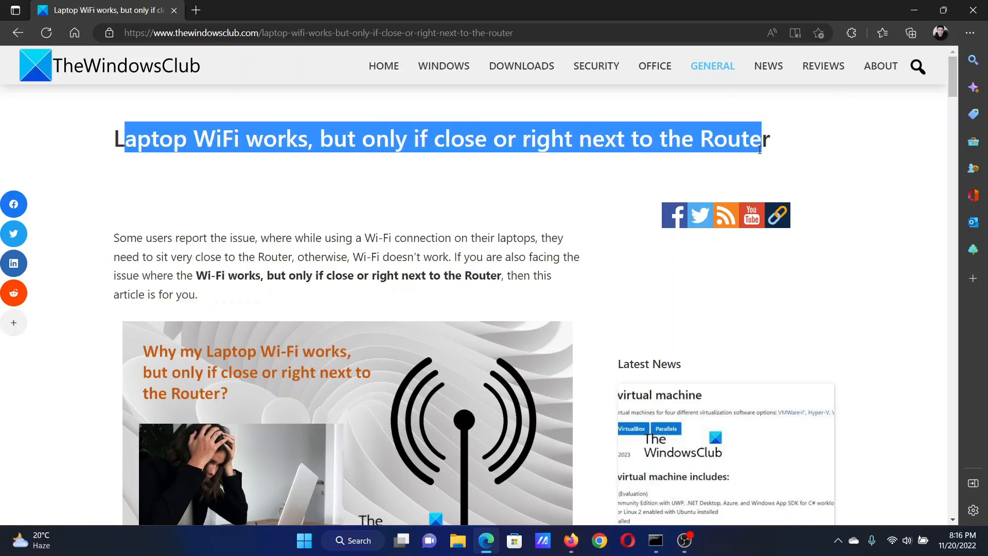
left_click(556, 188)
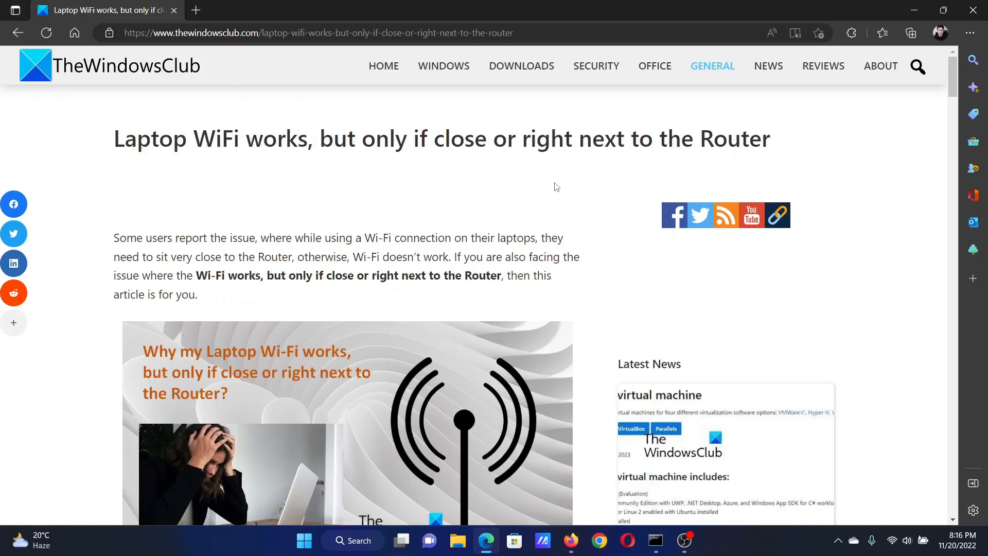